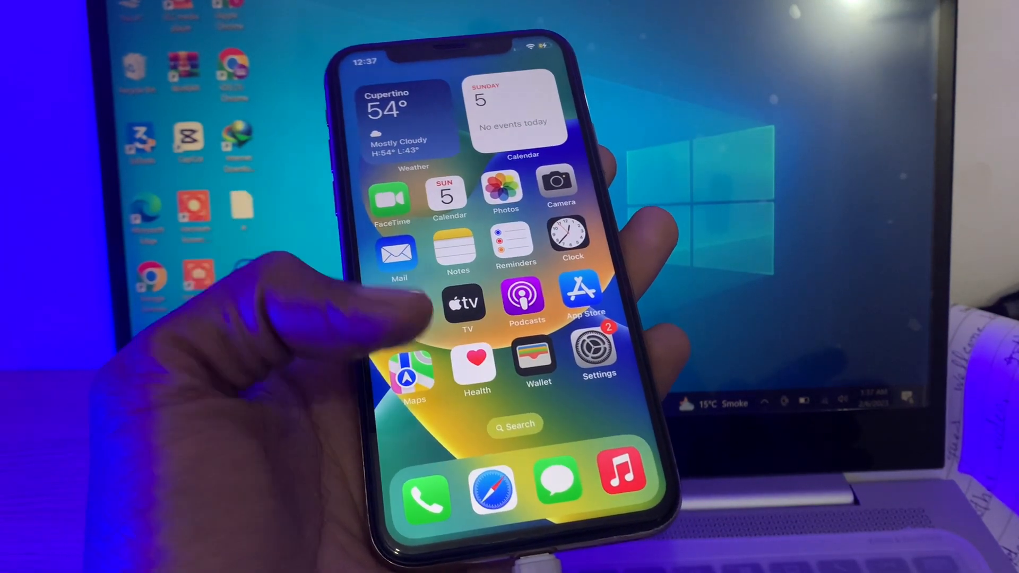
# - Open Safari and search for "apple su" from the address bar
pyautogui.click(494, 483)
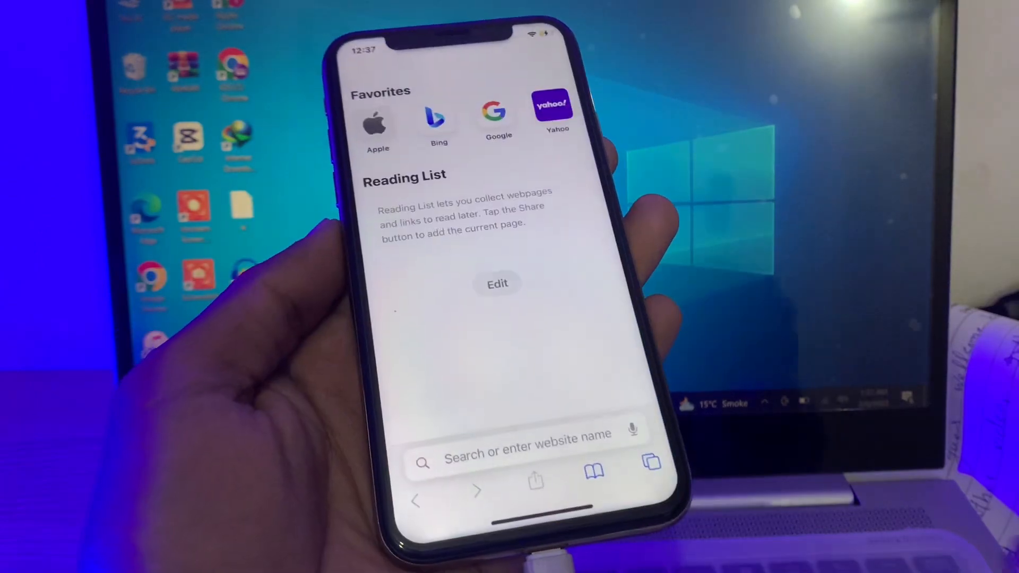
pyautogui.click(527, 448)
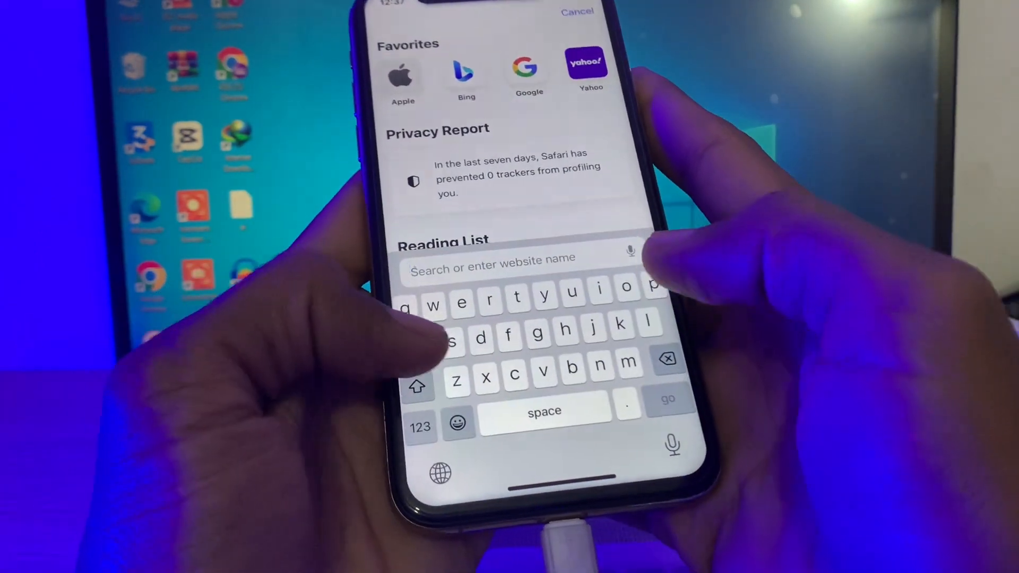
pyautogui.write('apple su')
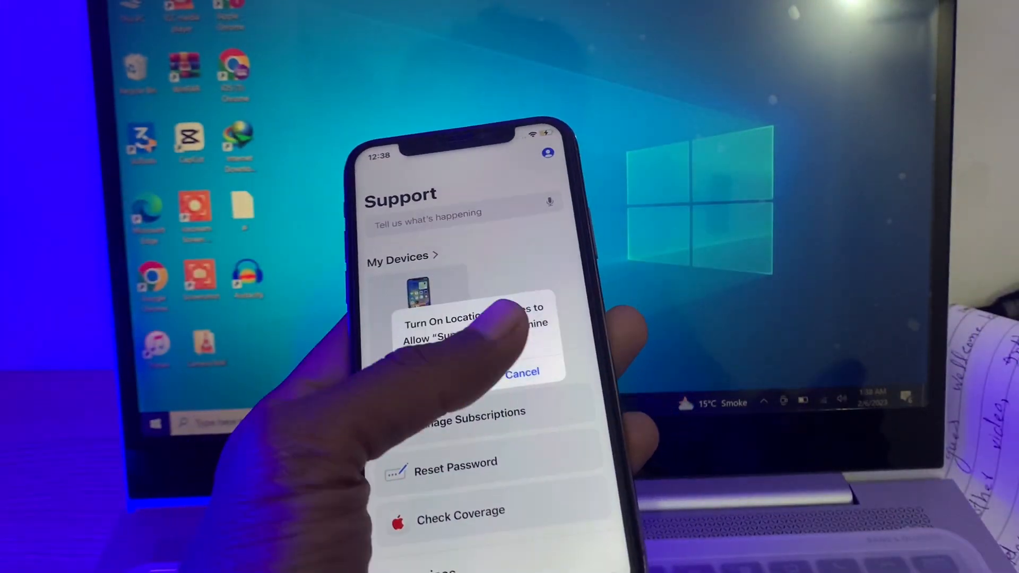
# - Dismiss the location prompt and open iPhone > Passwords & Security > Suspicious email, then choose Message
pyautogui.click(524, 371)
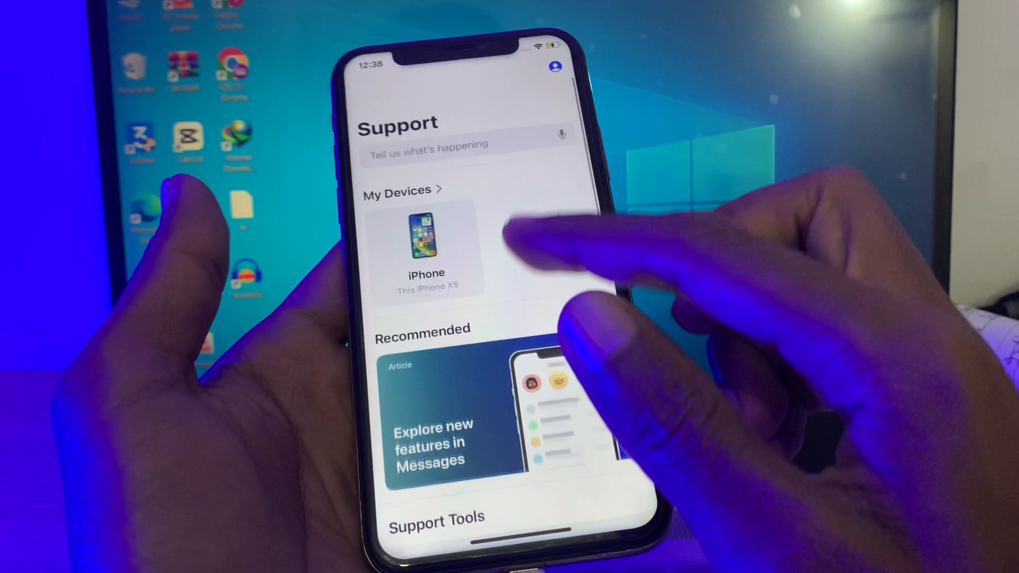
pyautogui.click(426, 246)
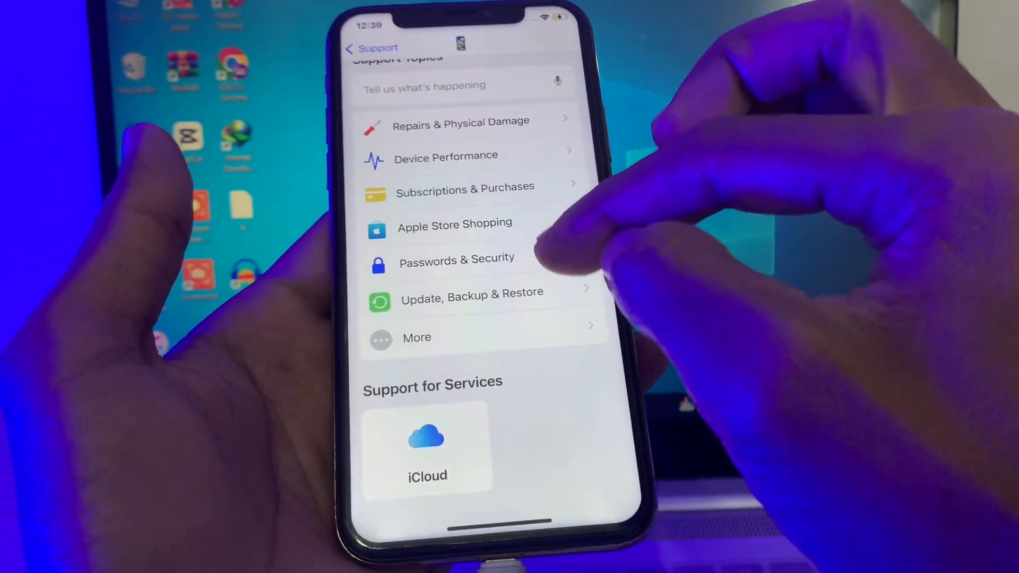
pyautogui.click(457, 258)
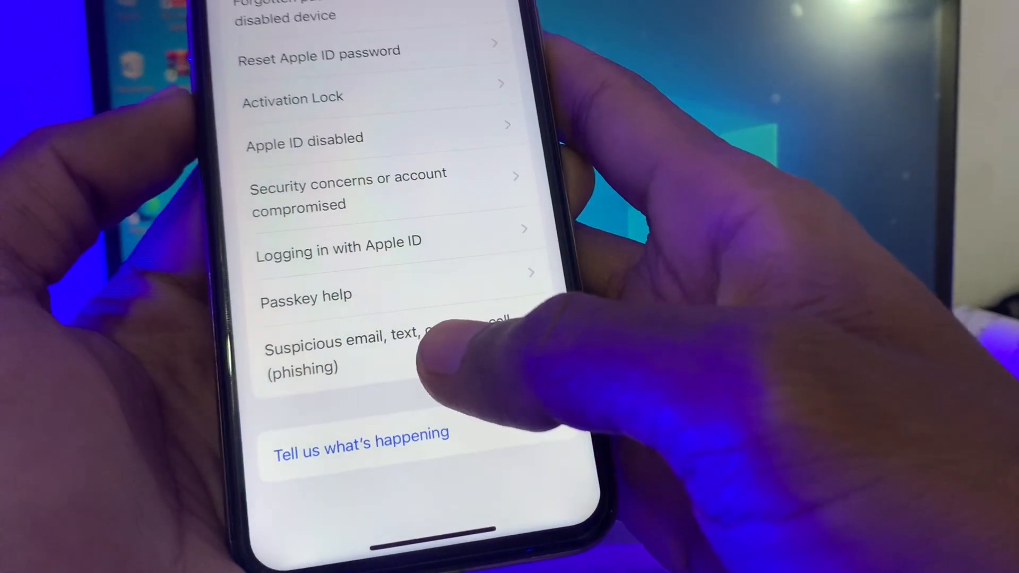
pyautogui.click(344, 341)
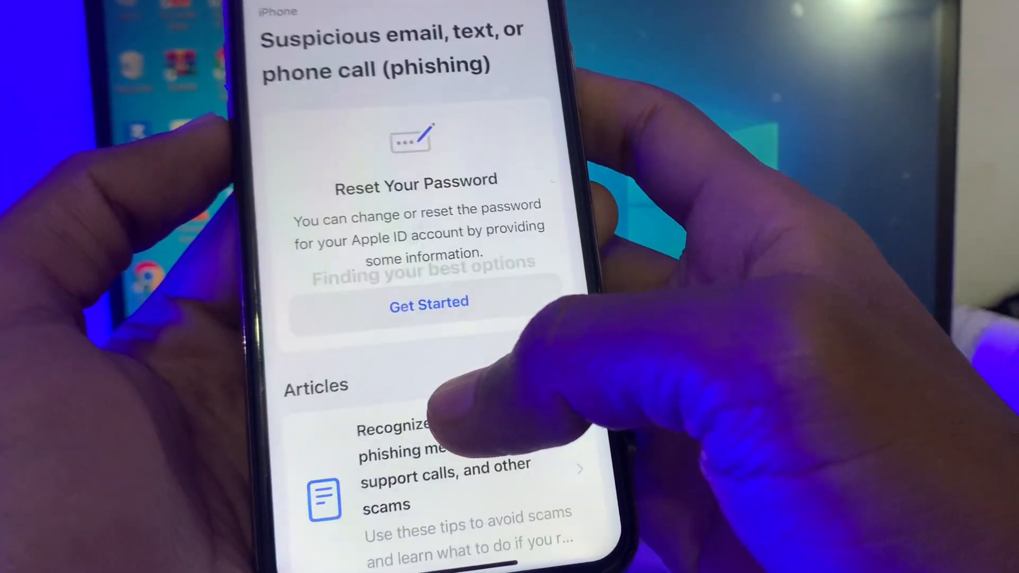
pyautogui.scroll(-3)
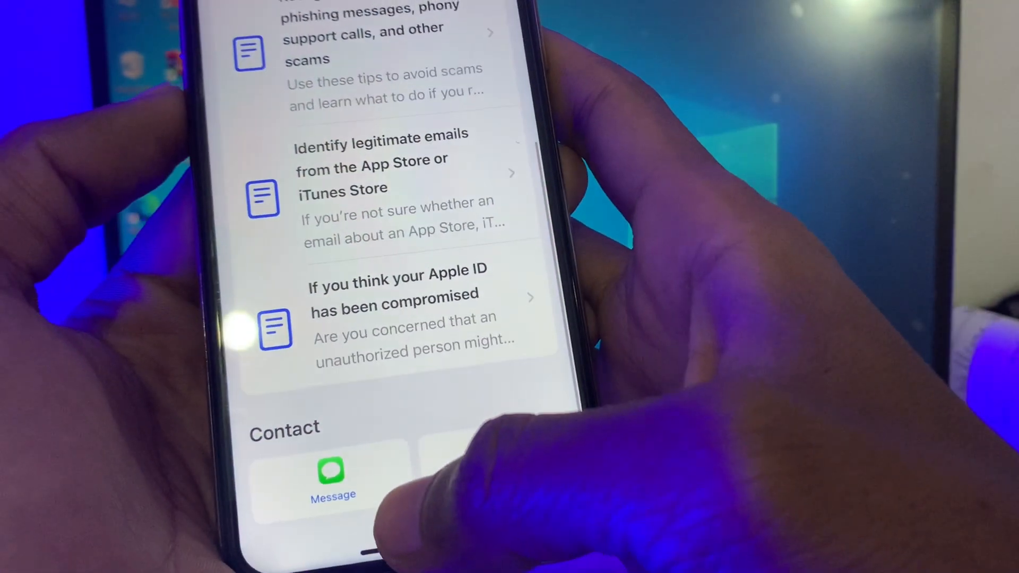
pyautogui.click(331, 468)
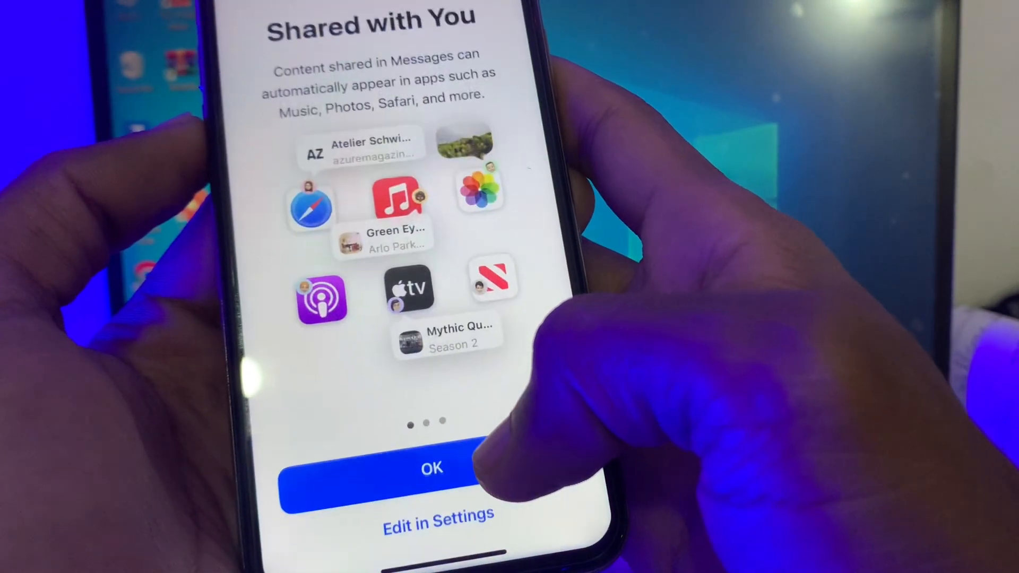
# - Dismiss Shared with You and type "Hey, I want to turn of two factors" to Apple
pyautogui.click(432, 468)
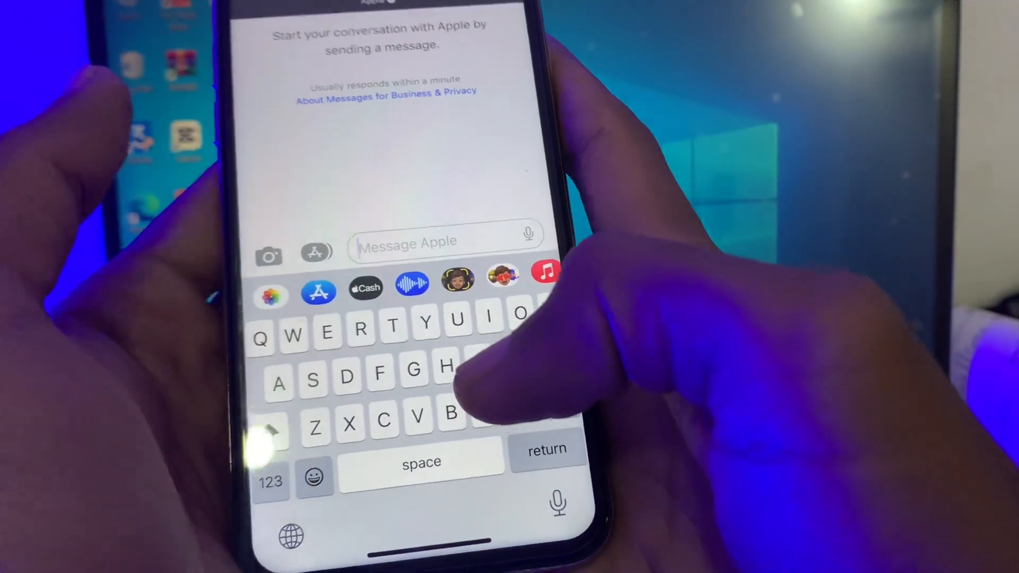
pyautogui.write('Hey ,')
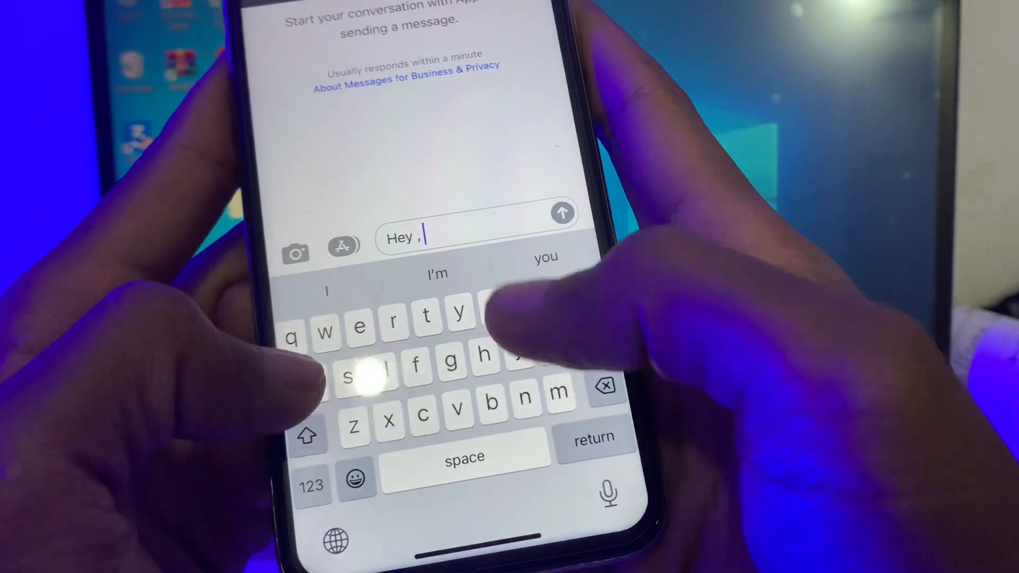
pyautogui.write('I want to turn of two factors')
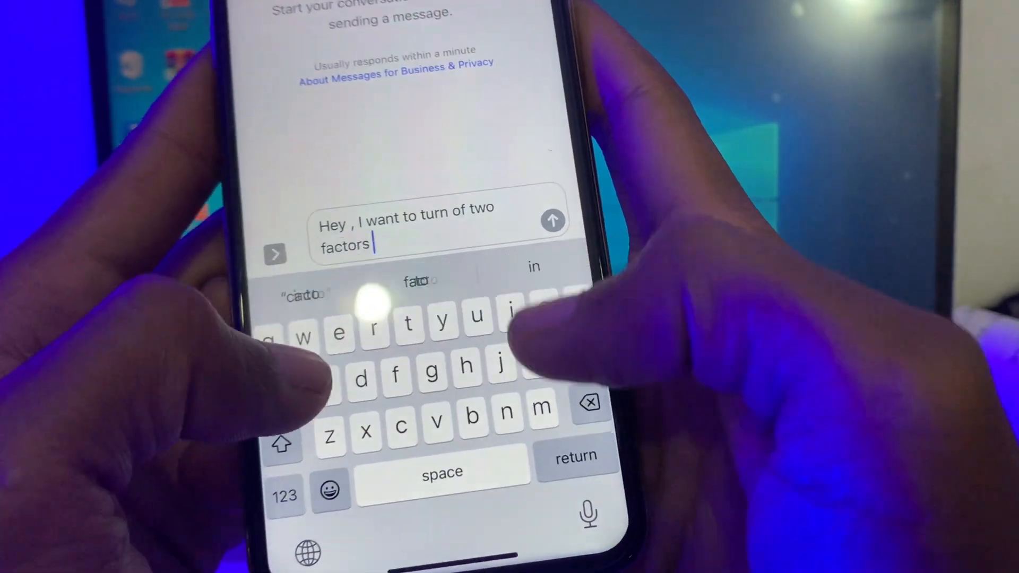